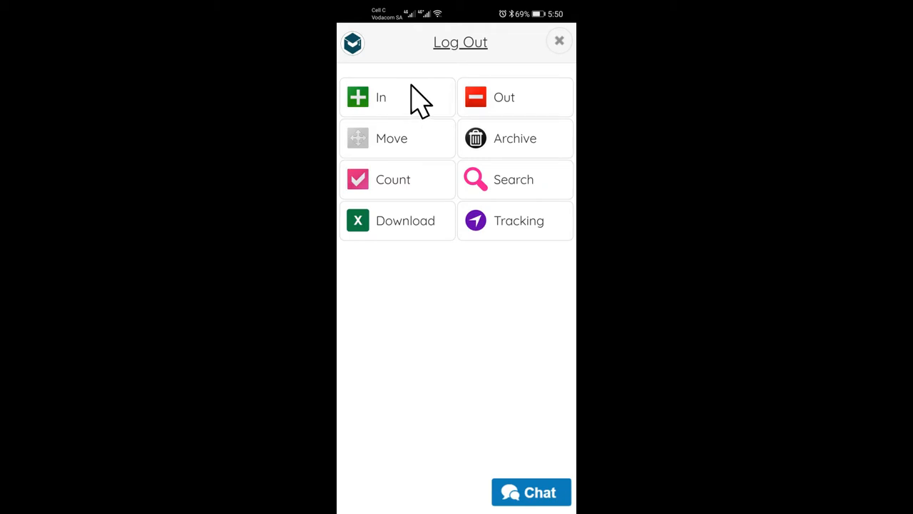
mouse_move(419, 107)
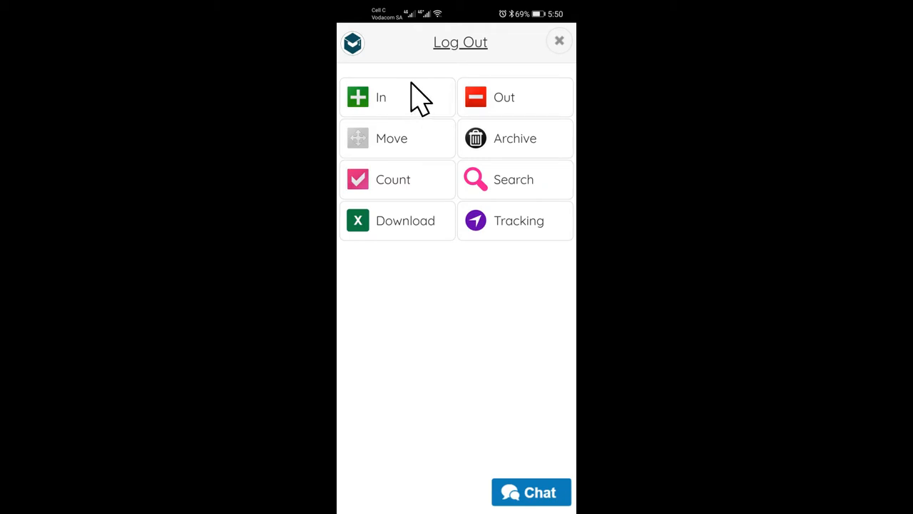
mouse_move(511, 100)
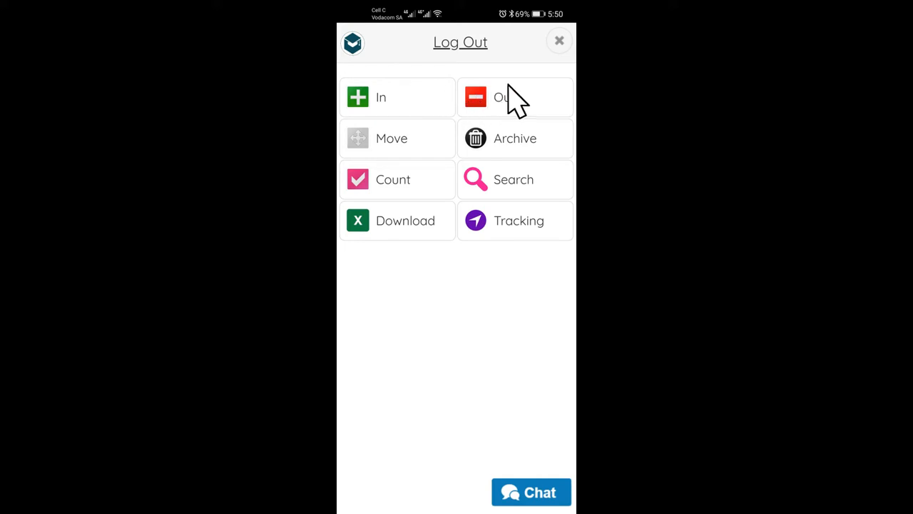
mouse_move(531, 100)
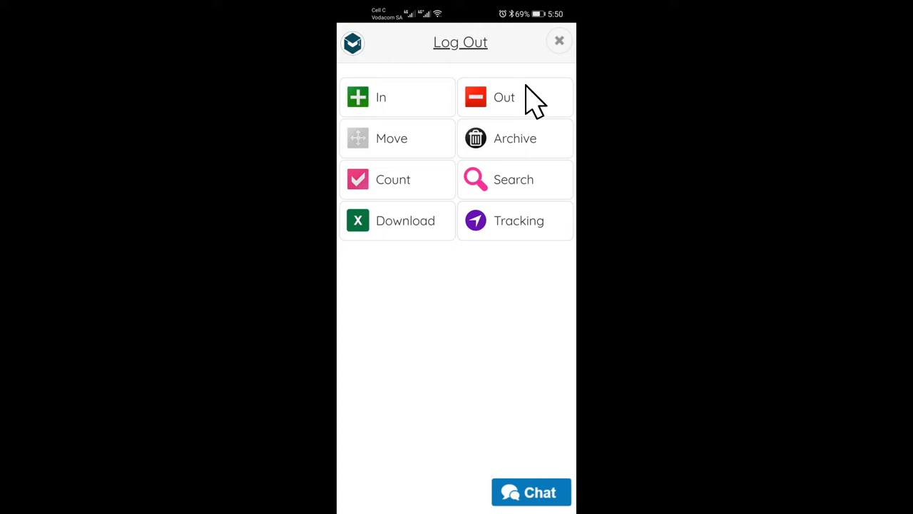
mouse_move(440, 136)
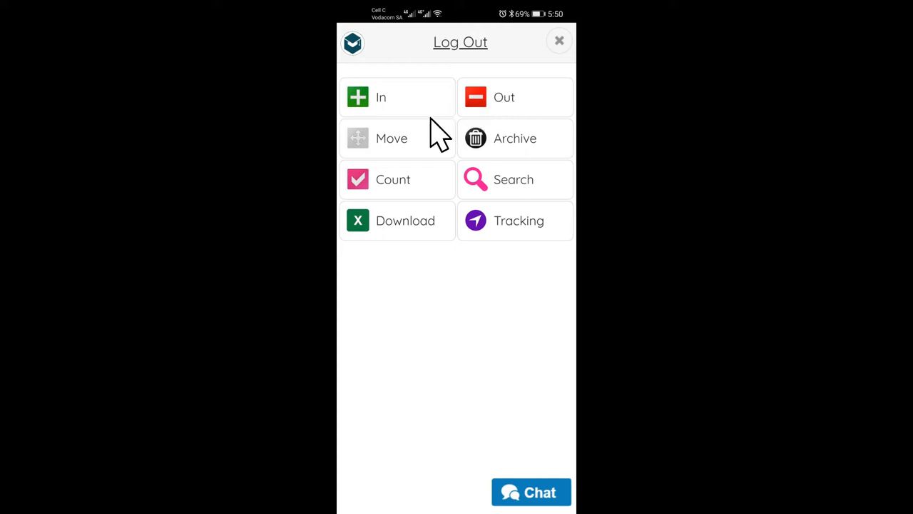
mouse_move(425, 135)
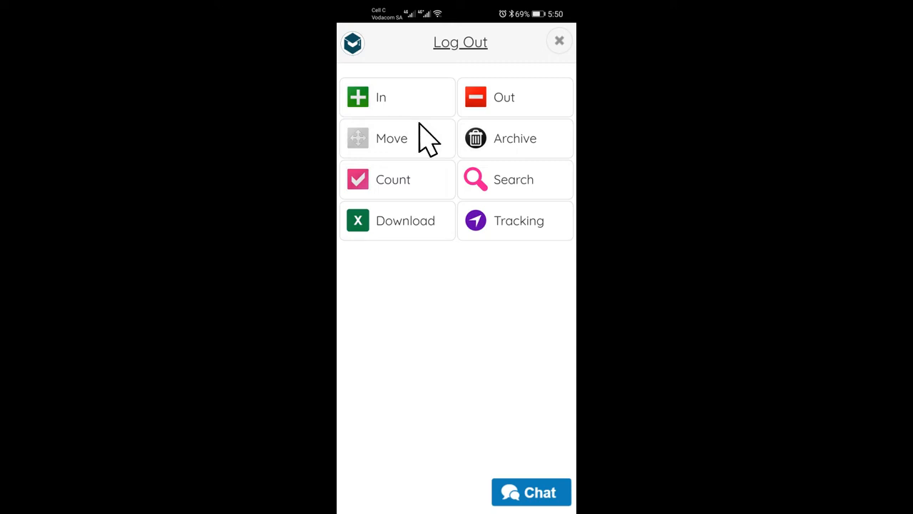
mouse_move(549, 143)
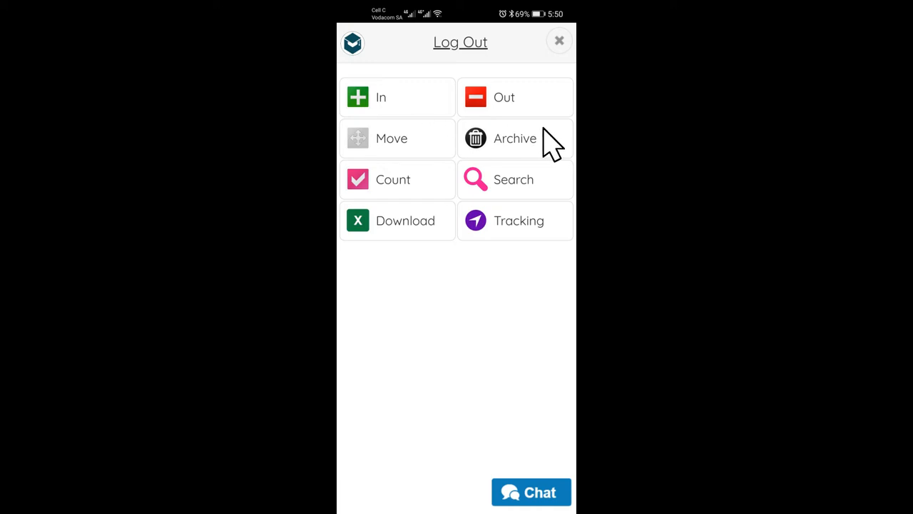
mouse_move(442, 183)
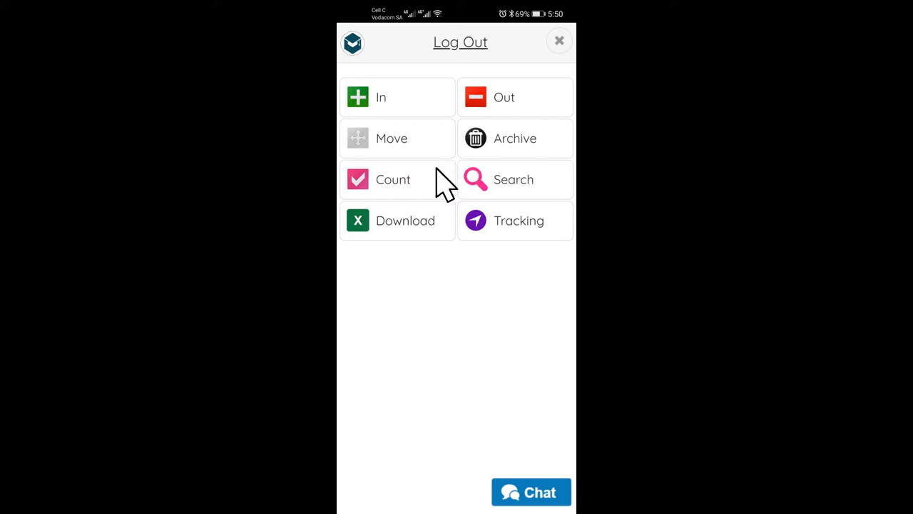
mouse_move(435, 189)
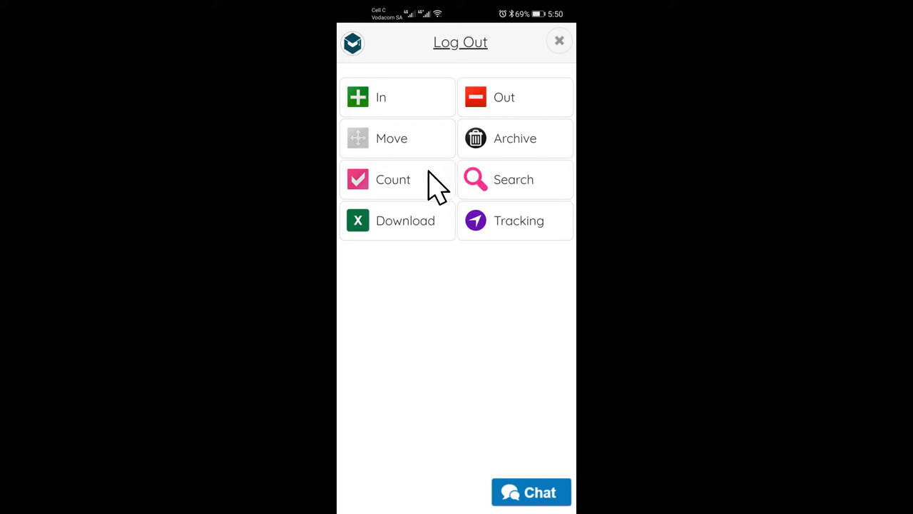
mouse_move(531, 185)
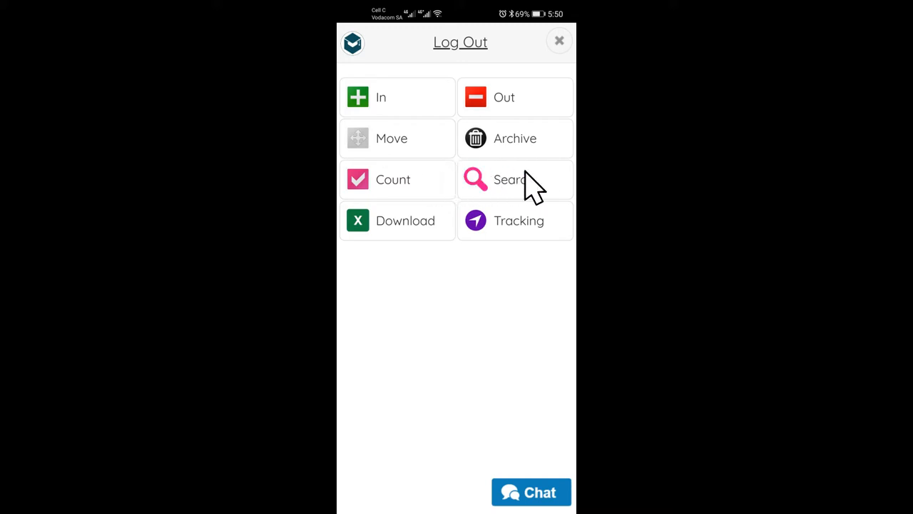
mouse_move(554, 185)
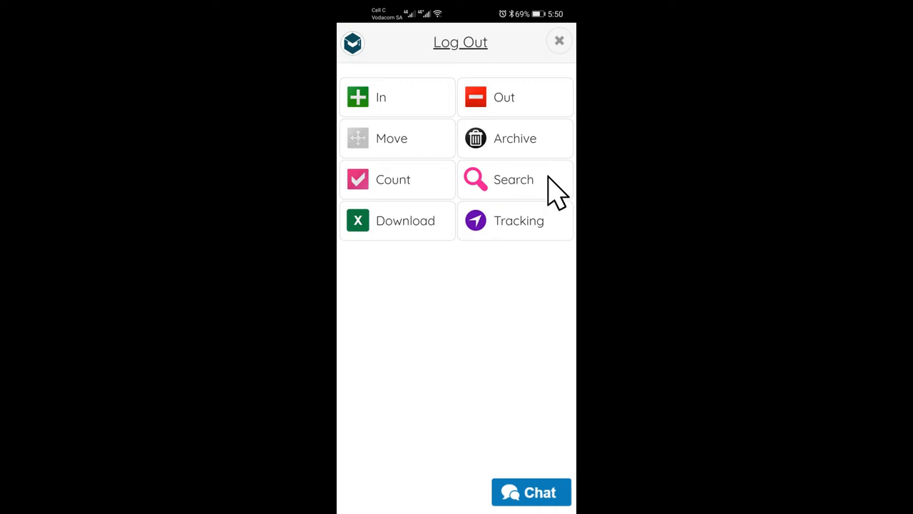
mouse_move(555, 225)
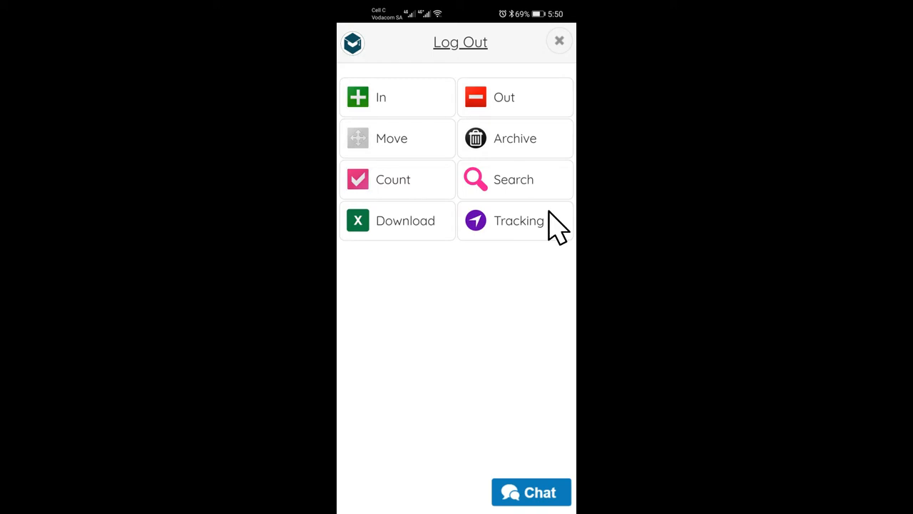
mouse_move(443, 114)
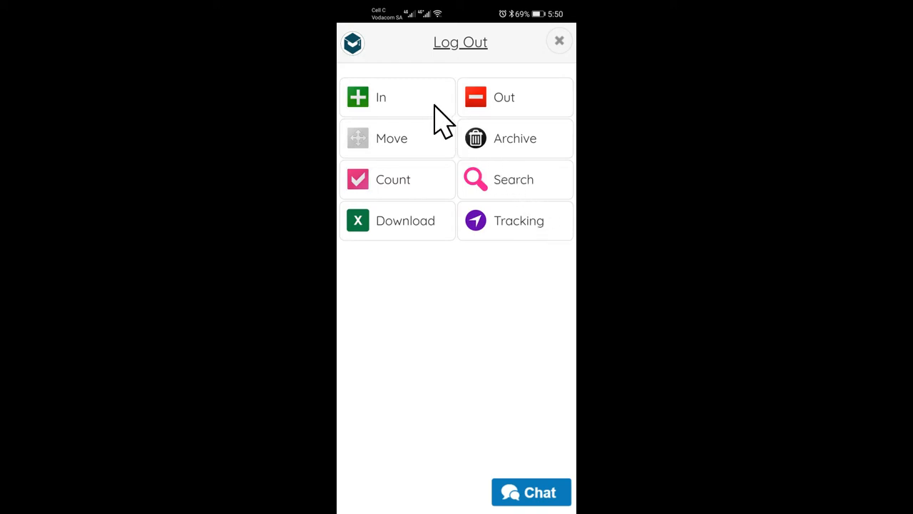
- Start checking assets in, bringing up the IN screen with its location fields
click(381, 97)
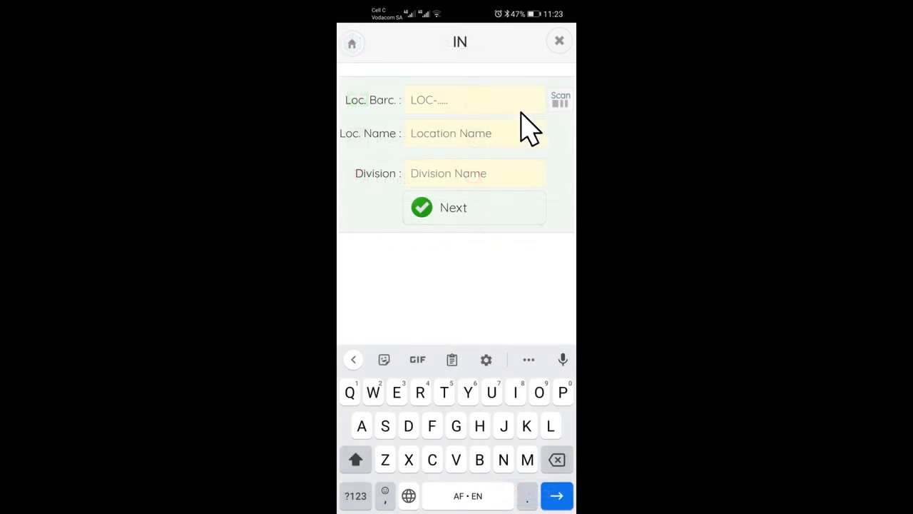
mouse_move(554, 135)
text(LOC-11111)
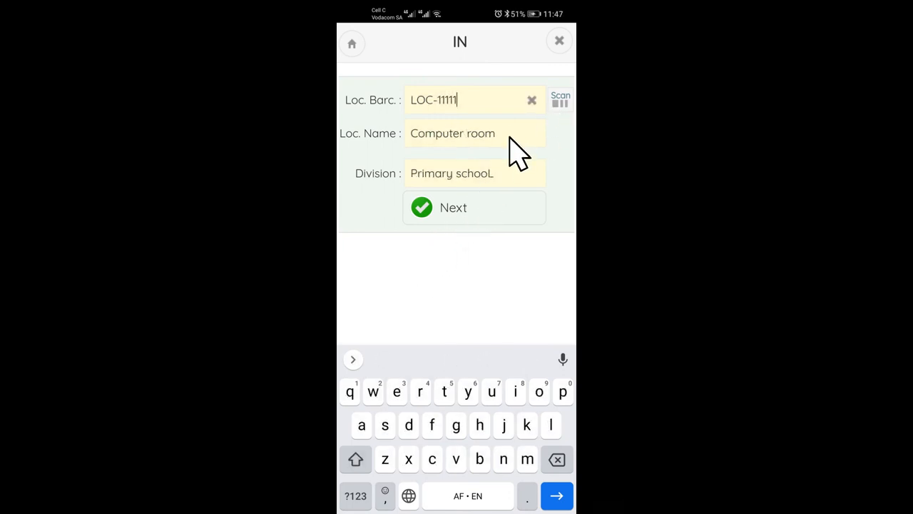
mouse_move(514, 178)
text(Learner)
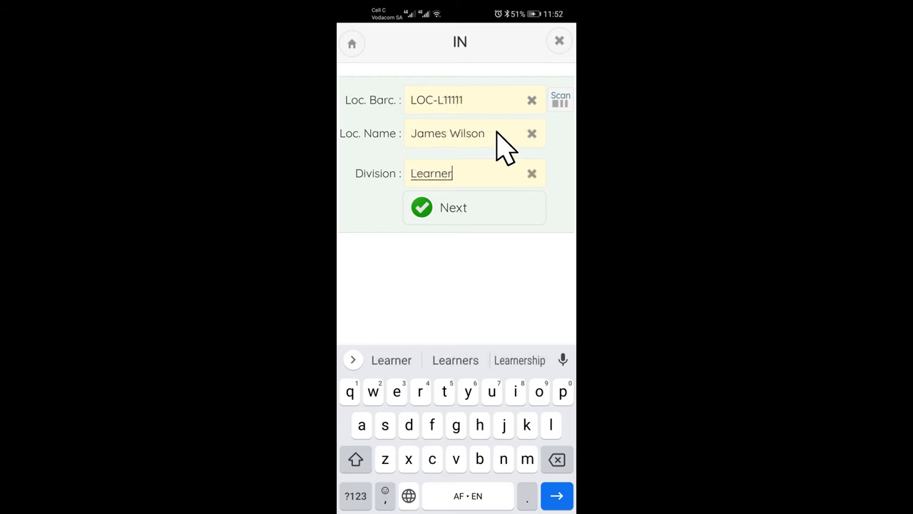
mouse_move(500, 143)
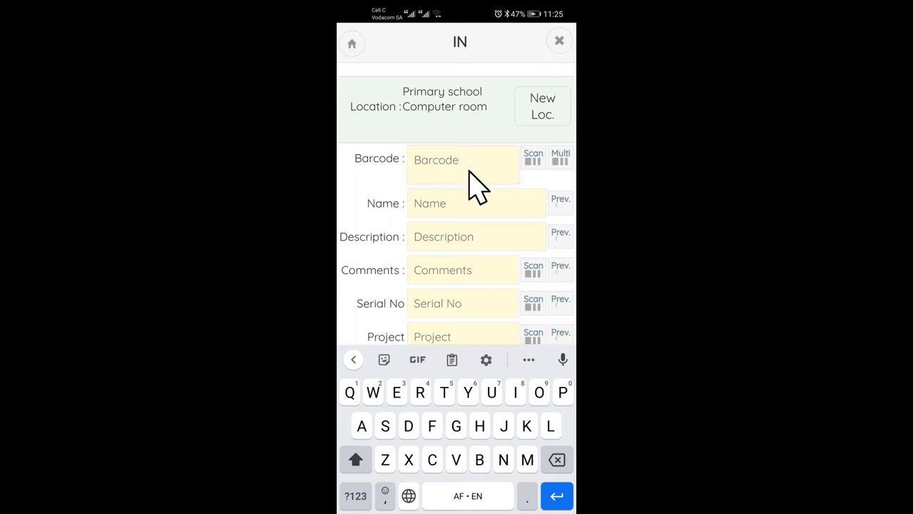
mouse_move(531, 171)
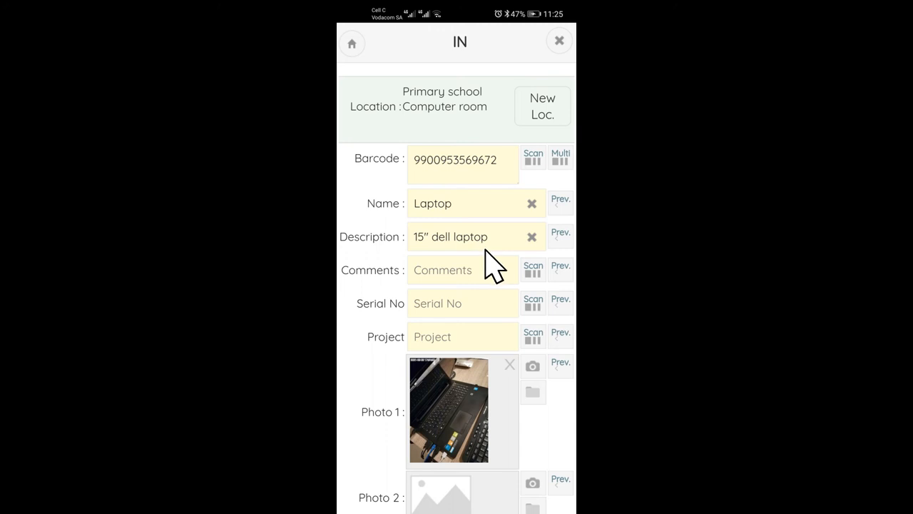
mouse_move(492, 400)
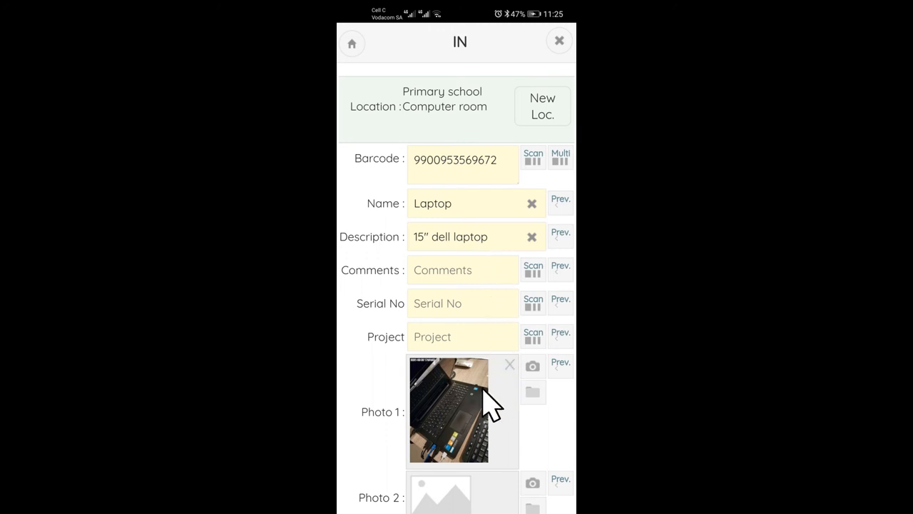
mouse_move(439, 394)
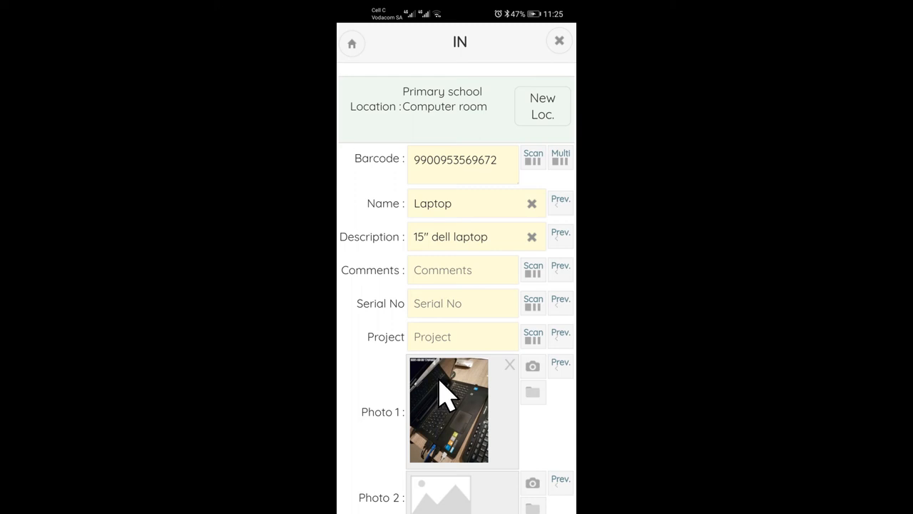
mouse_move(446, 388)
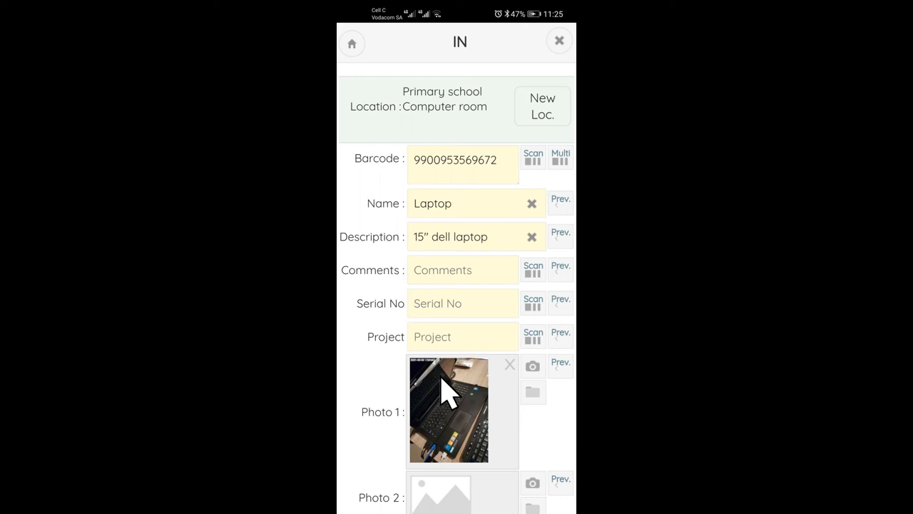